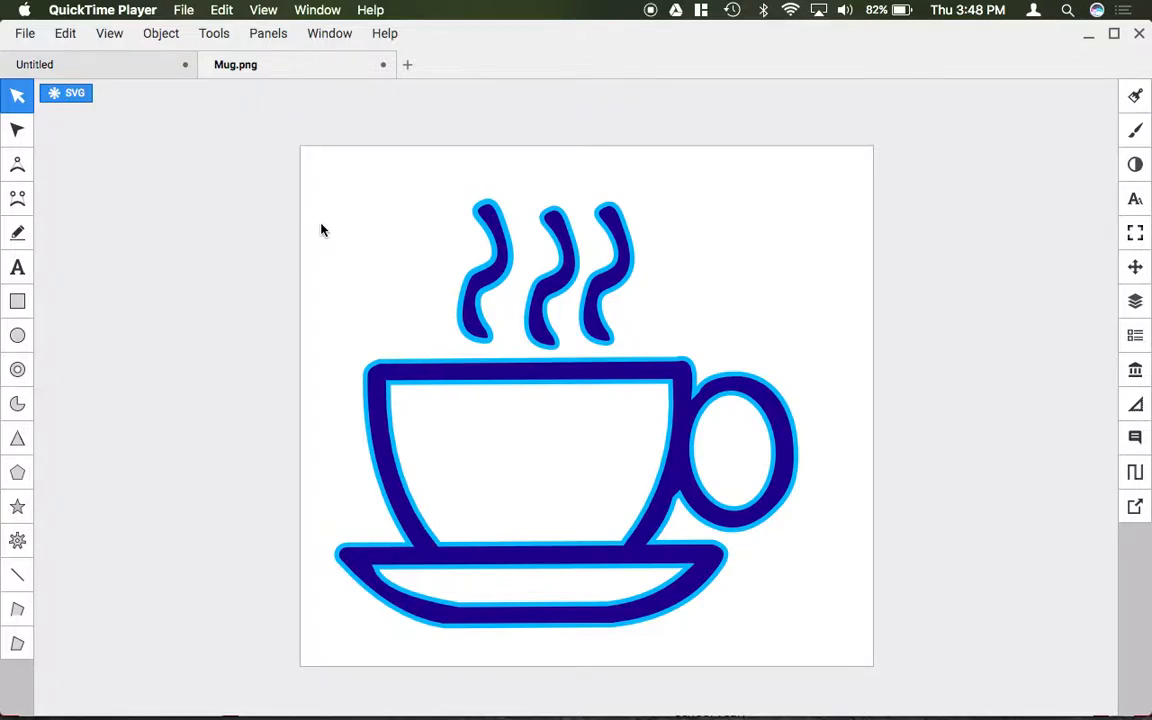
pyautogui.moveTo(319, 168)
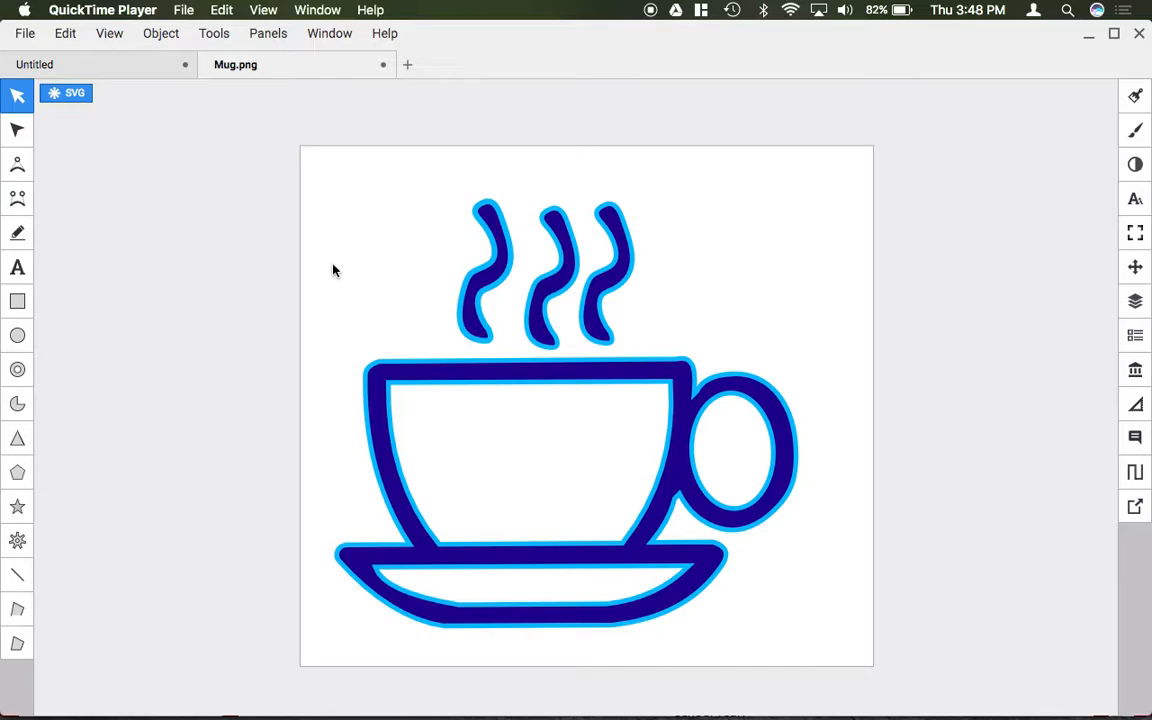
pyautogui.moveTo(436, 282)
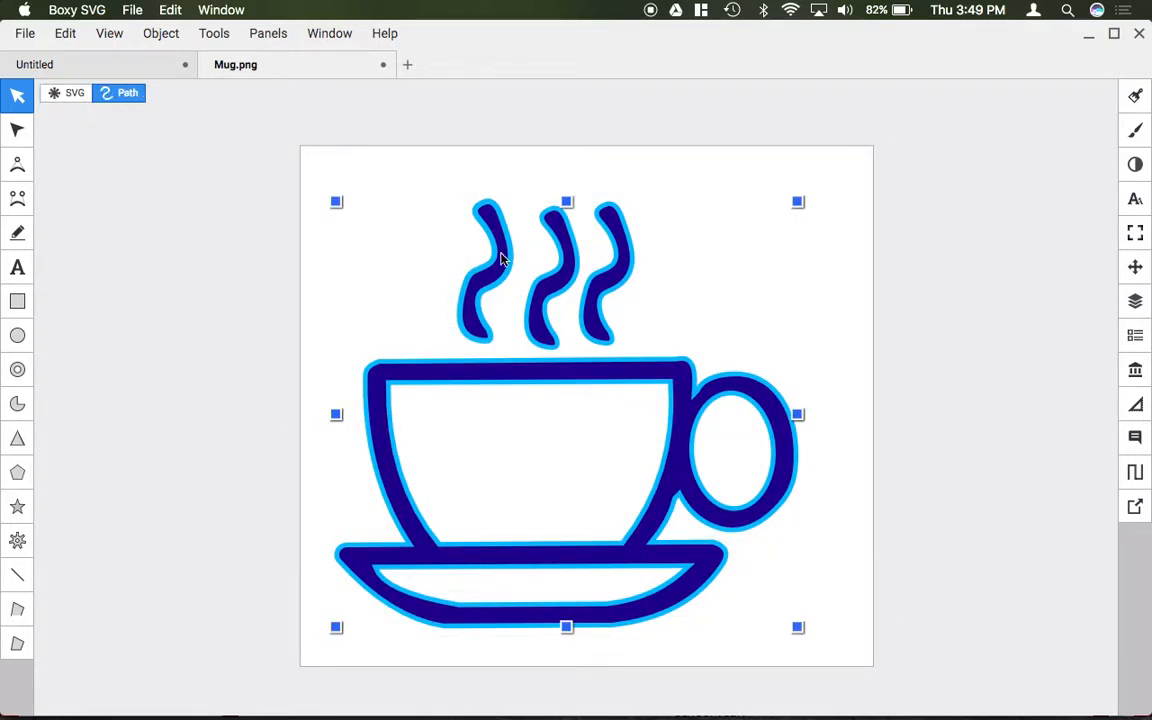
# Select the mug artwork and check the document's view box and resize-to-fit options
pyautogui.click(161, 33)
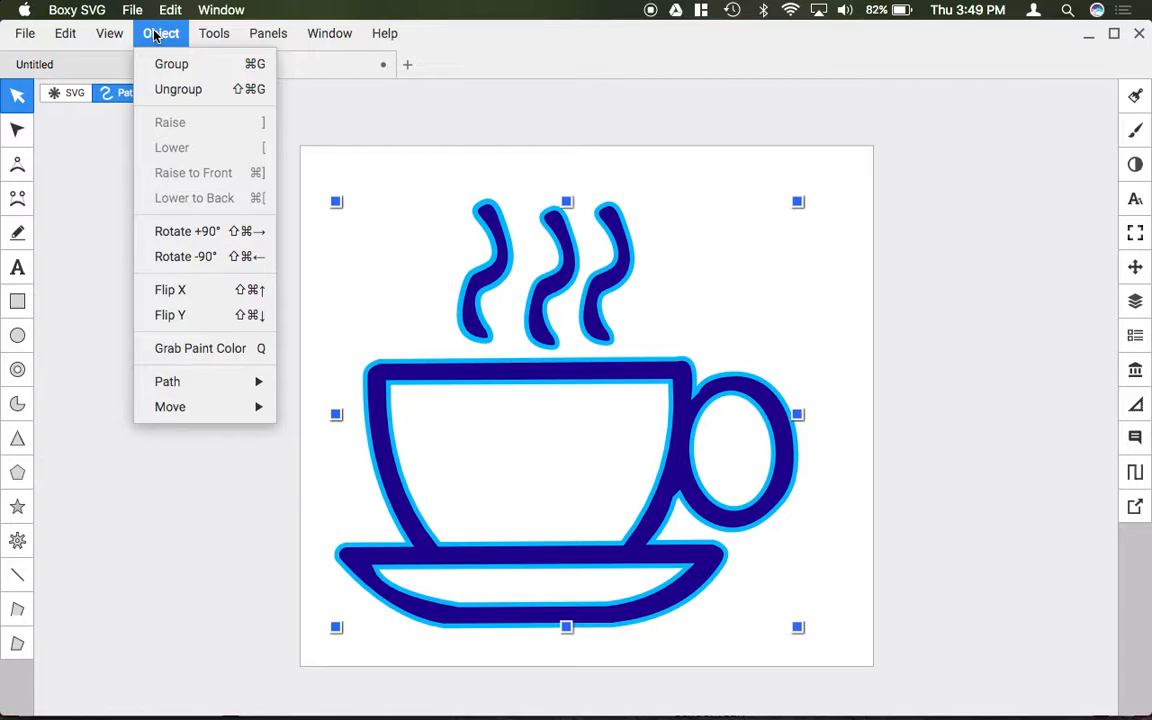
pyautogui.moveTo(172, 63)
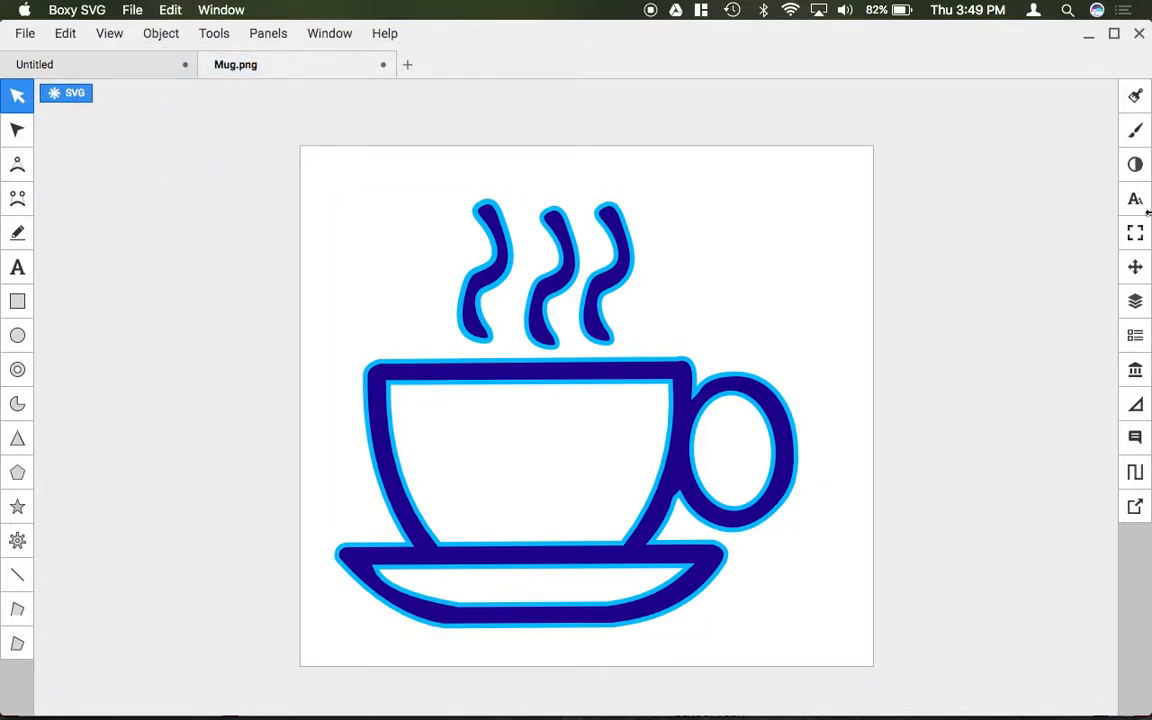
pyautogui.click(1135, 232)
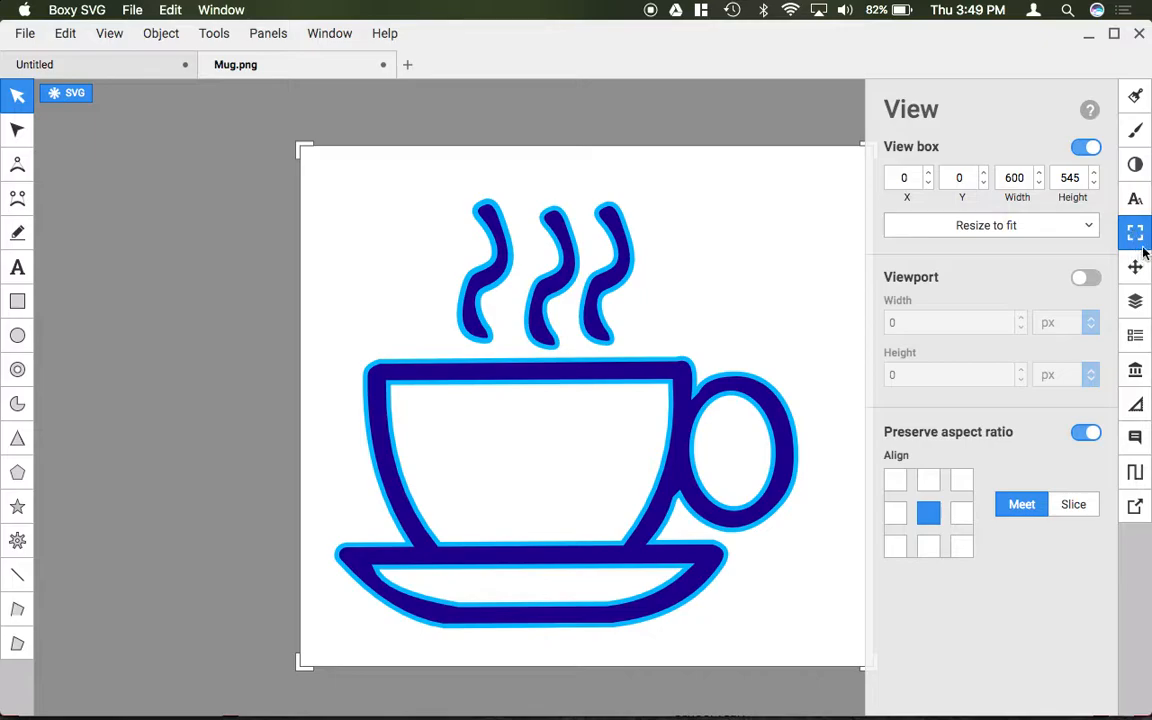
pyautogui.moveTo(1003, 253)
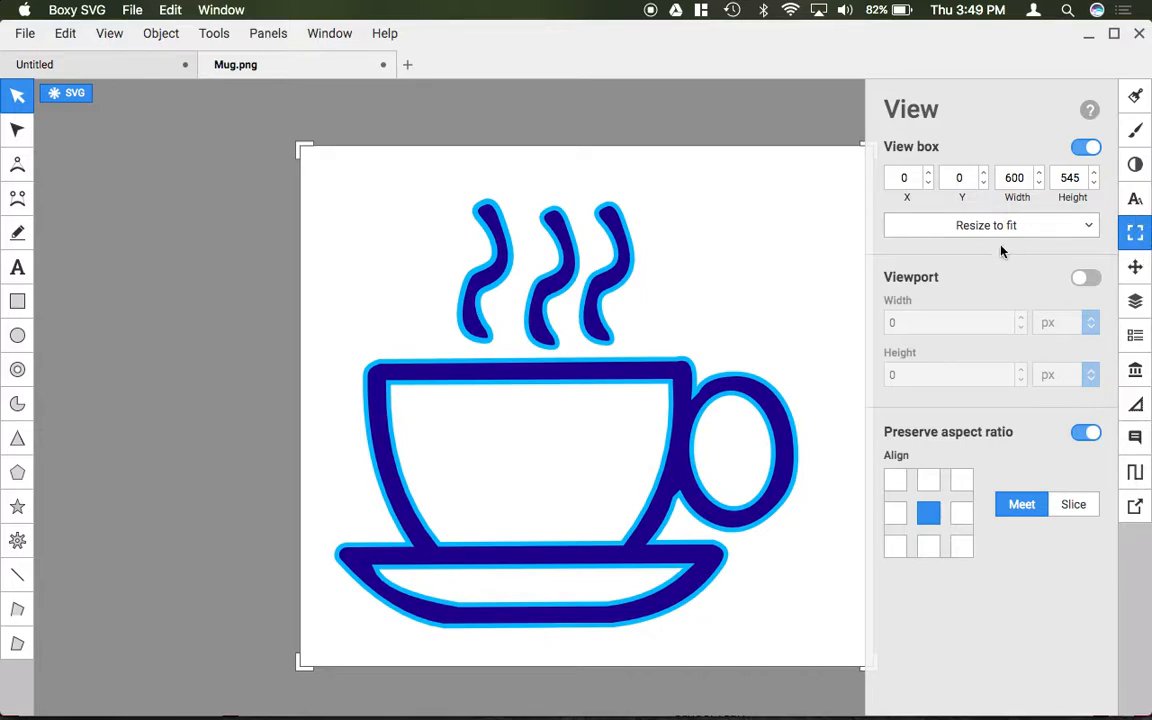
pyautogui.click(1017, 177)
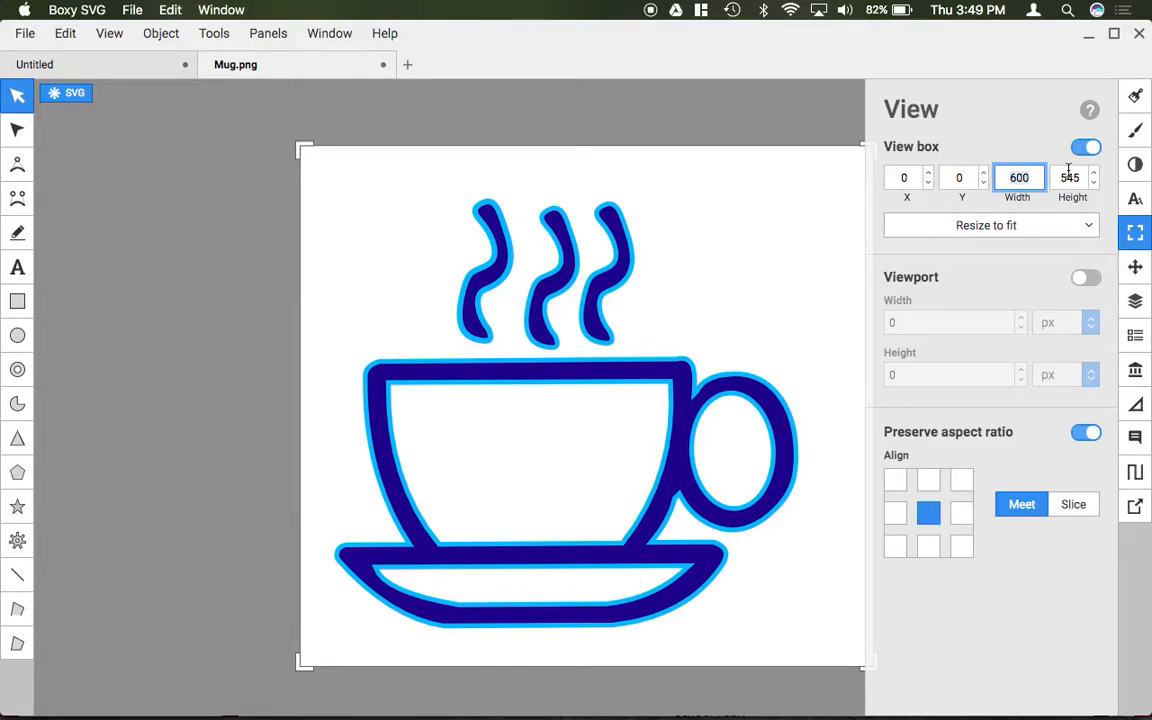
pyautogui.click(985, 225)
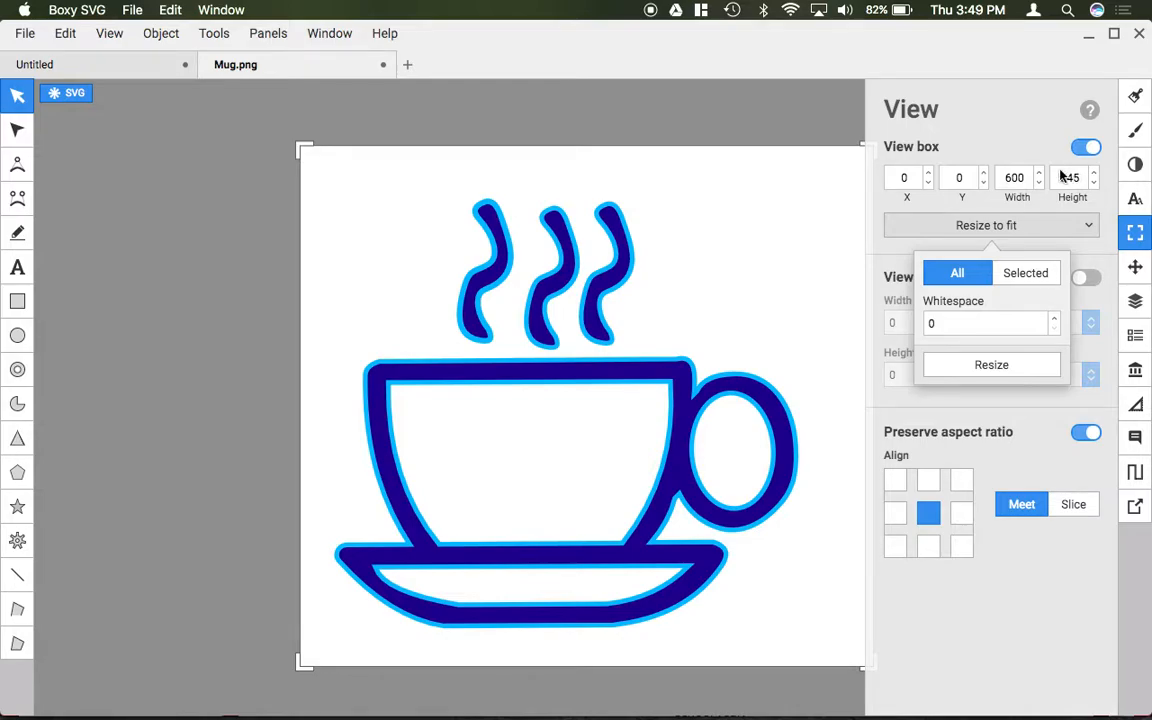
pyautogui.click(1018, 177)
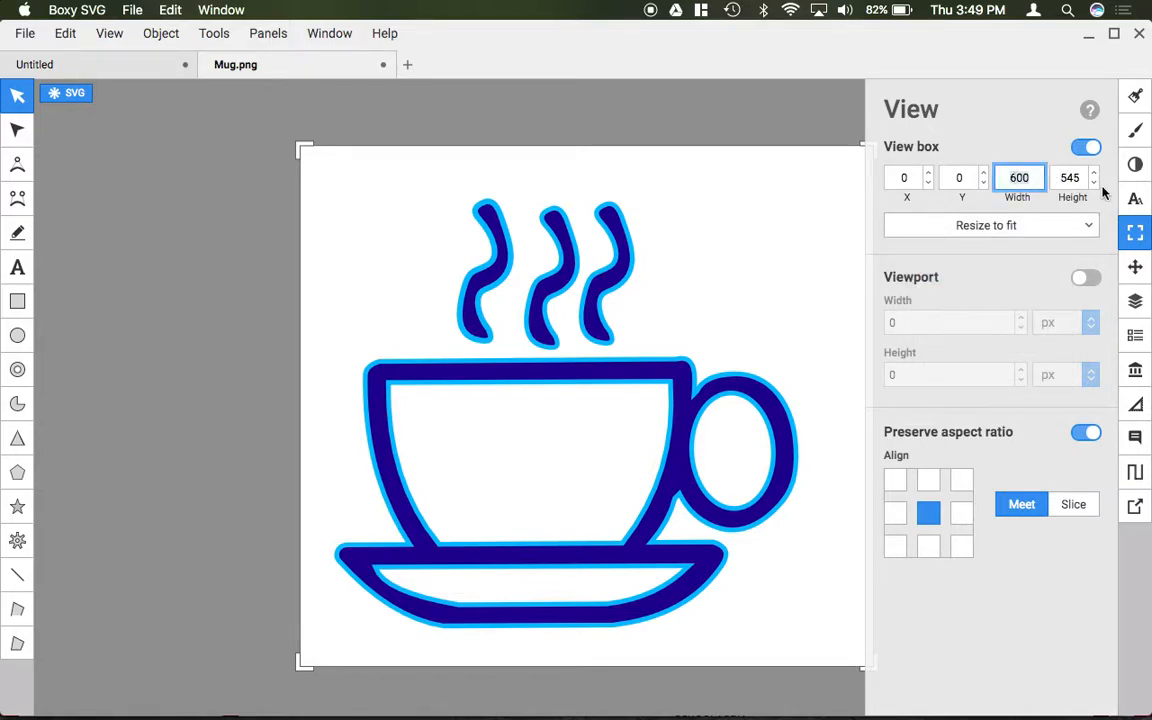
pyautogui.click(1073, 177)
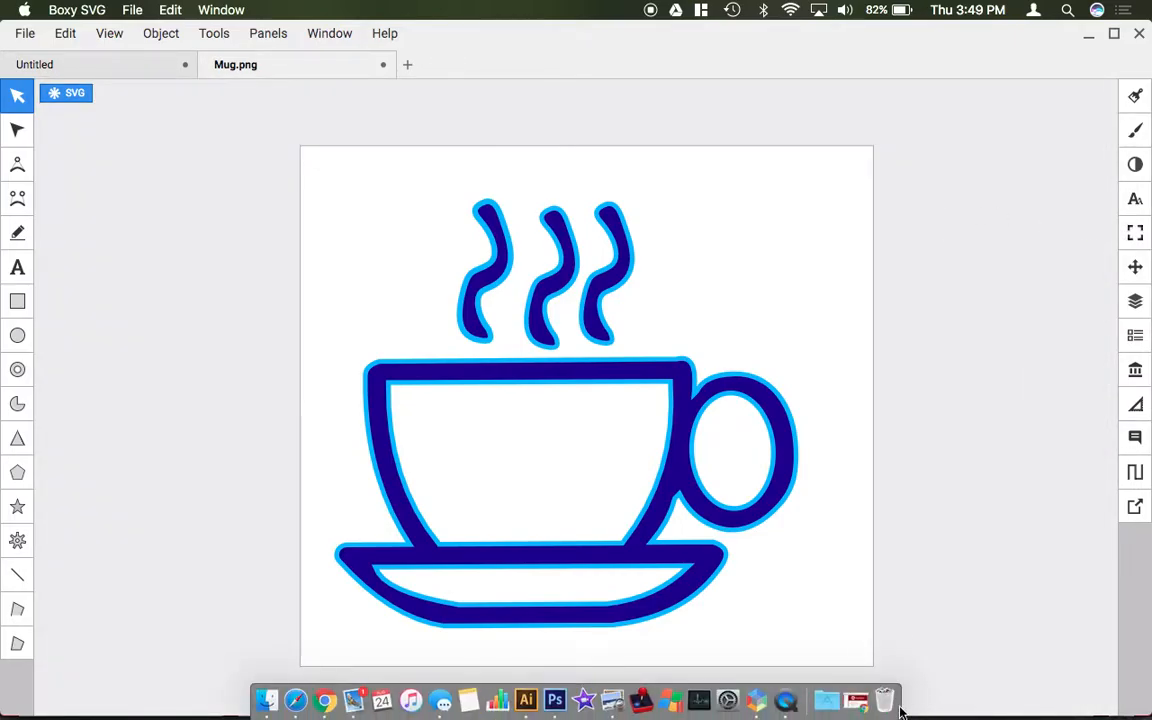
# In Chrome, download the Portrait 8.5x11 letter paper template from Vector Design Templates
pyautogui.click(325, 700)
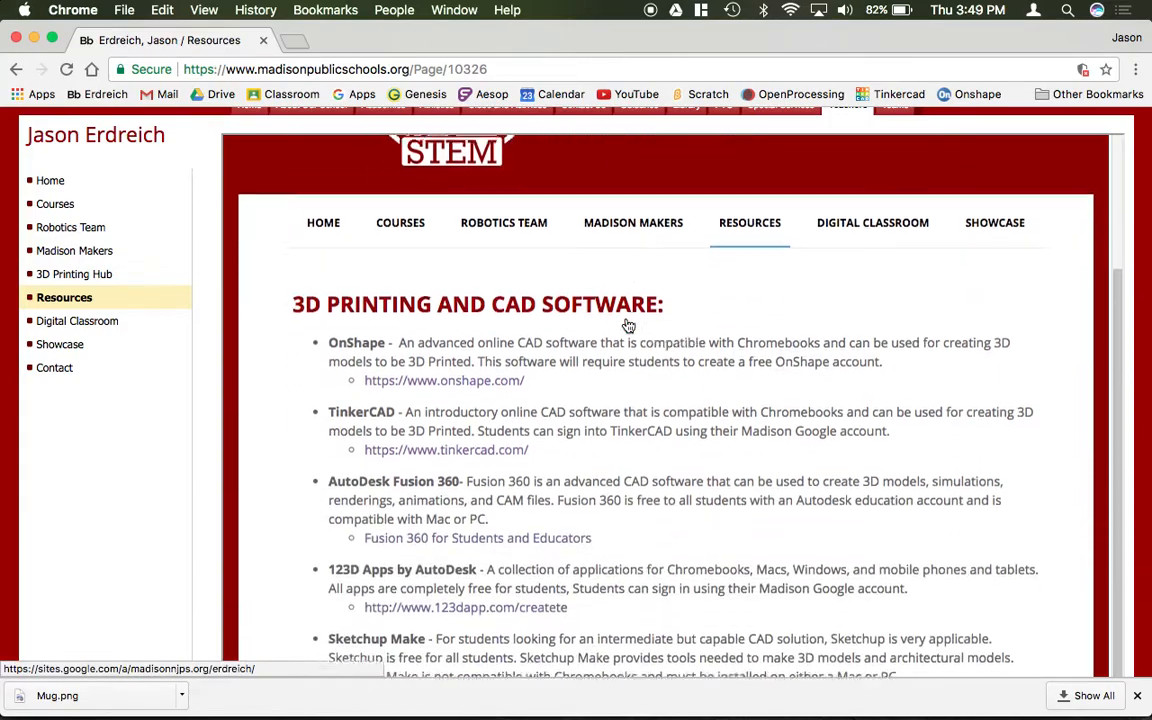
pyautogui.scroll(-3)
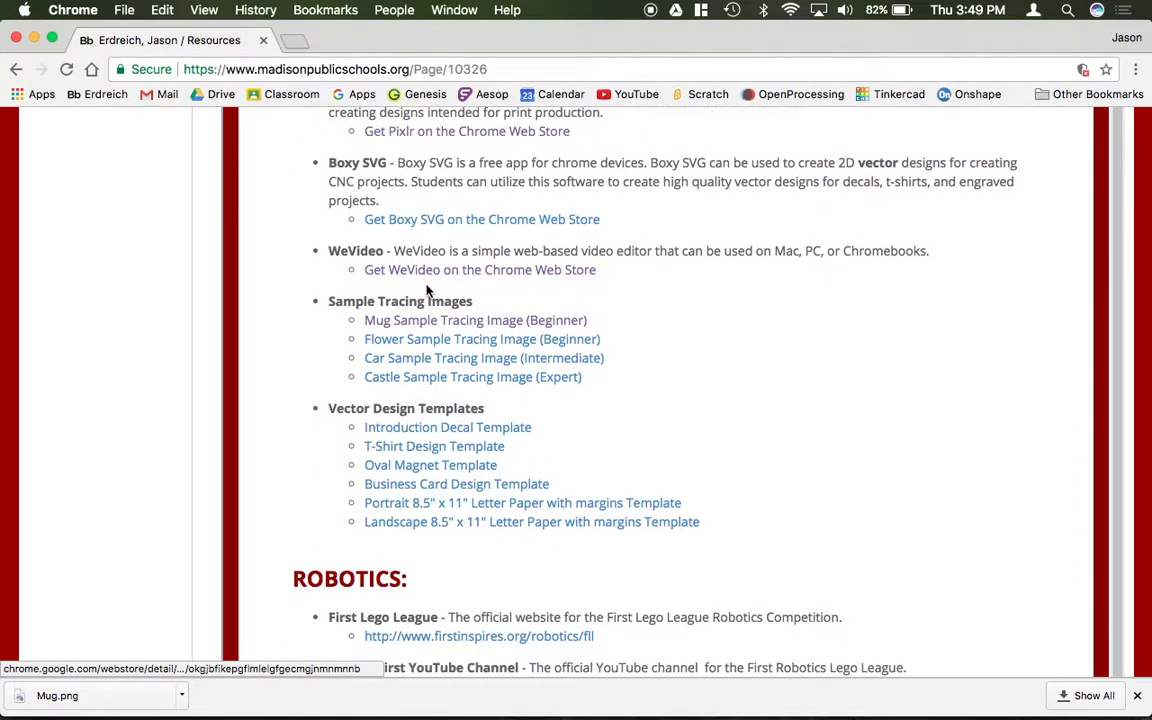
pyautogui.moveTo(430, 465)
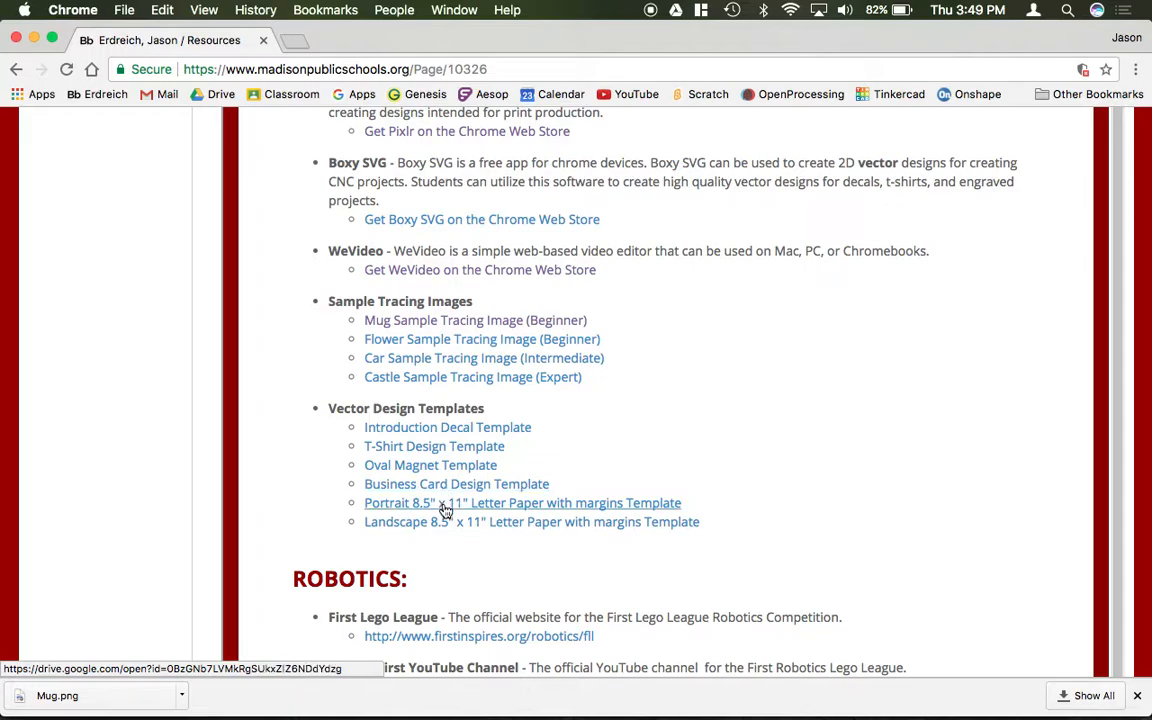
pyautogui.moveTo(447, 521)
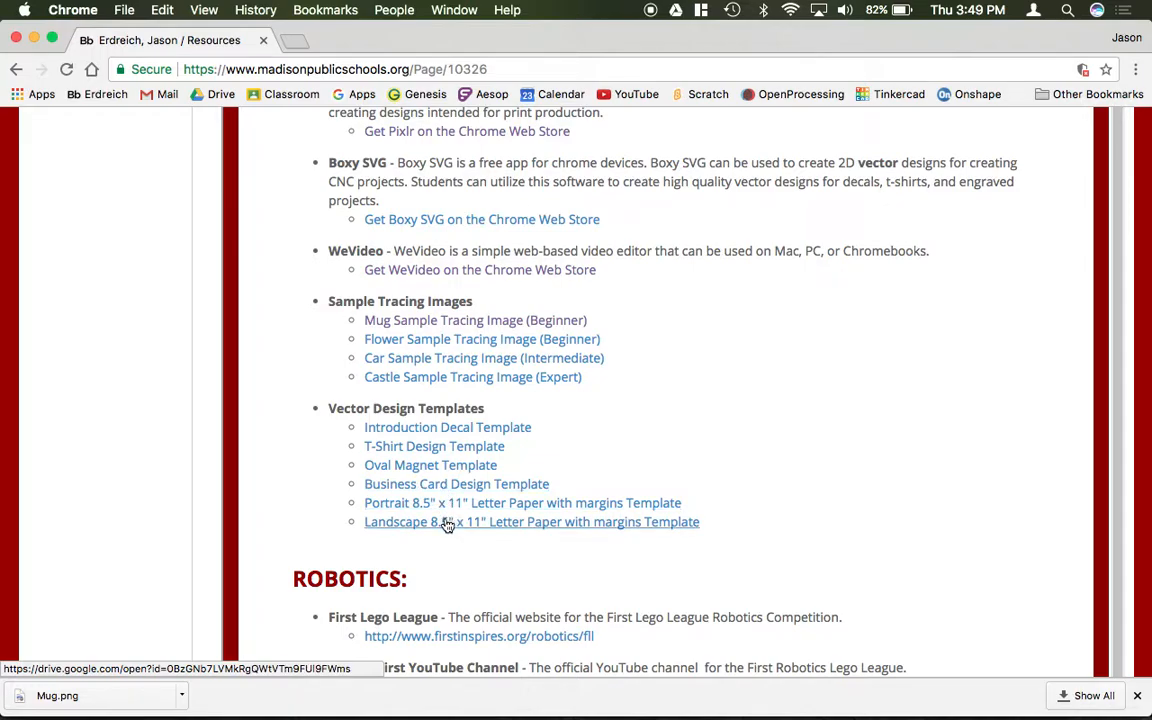
pyautogui.moveTo(428, 516)
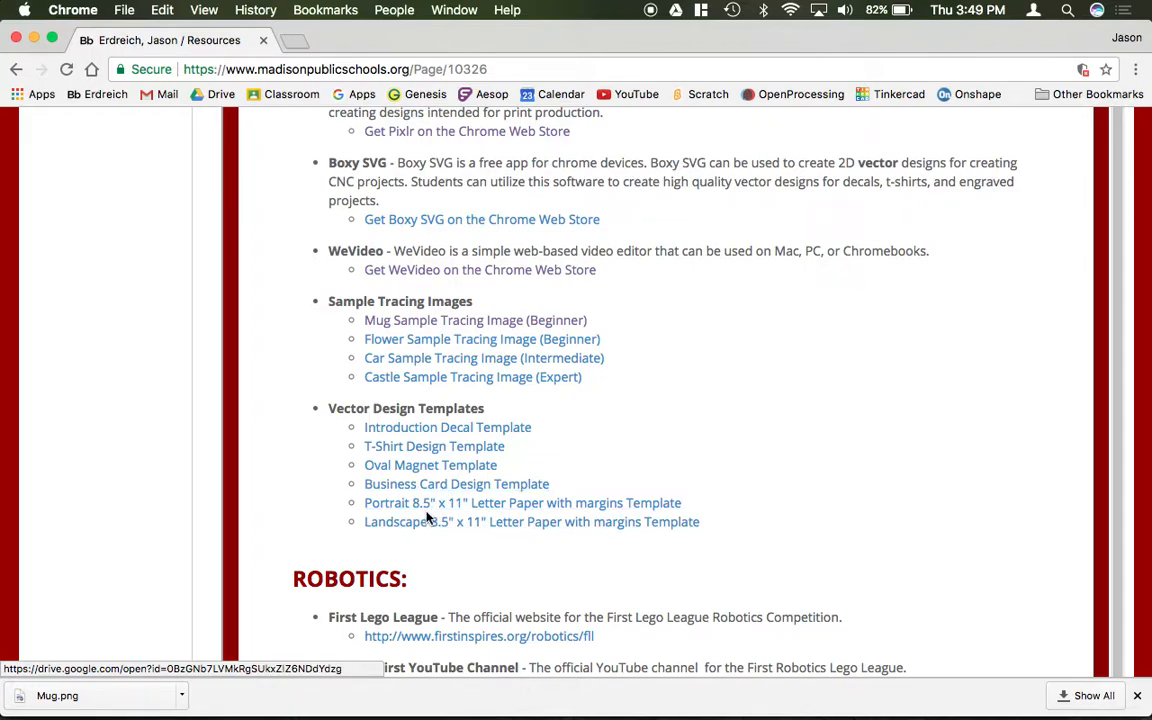
pyautogui.moveTo(456, 484)
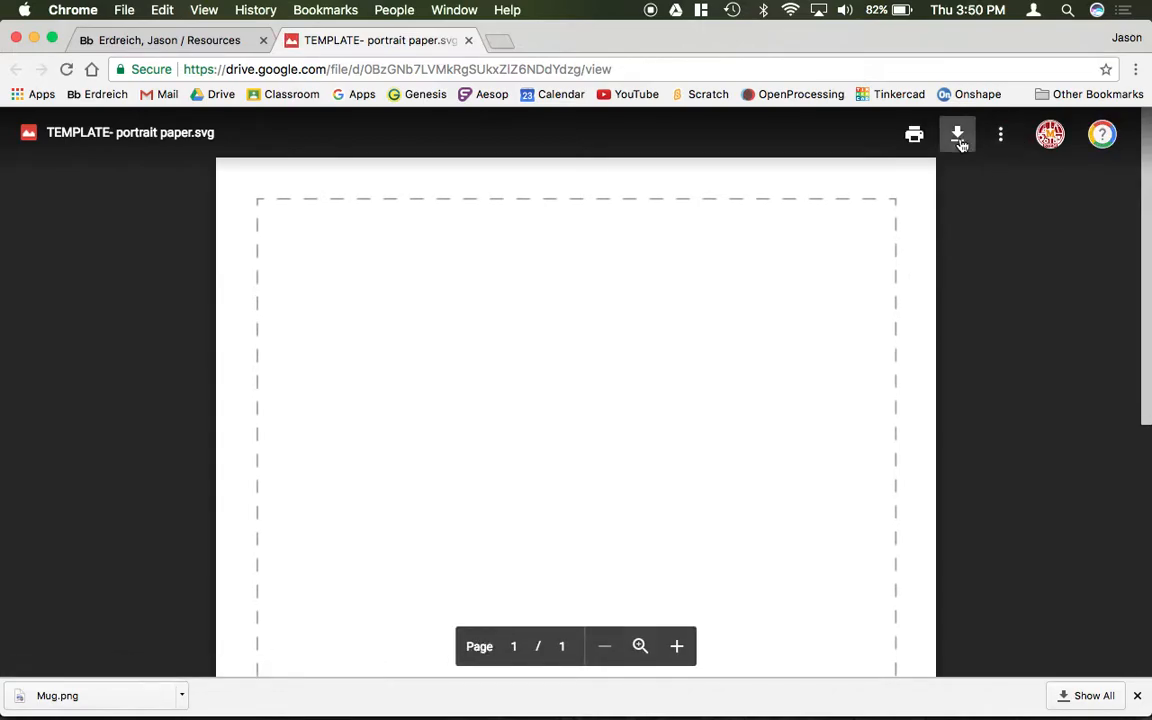
pyautogui.click(957, 133)
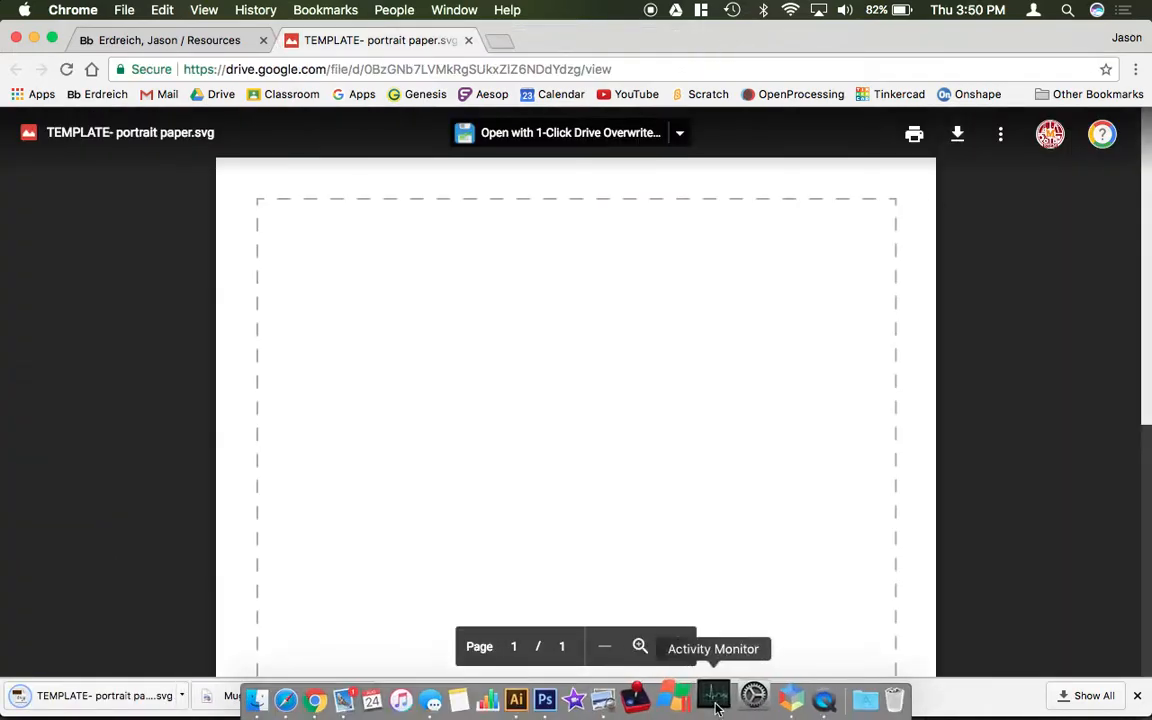
pyautogui.click(714, 697)
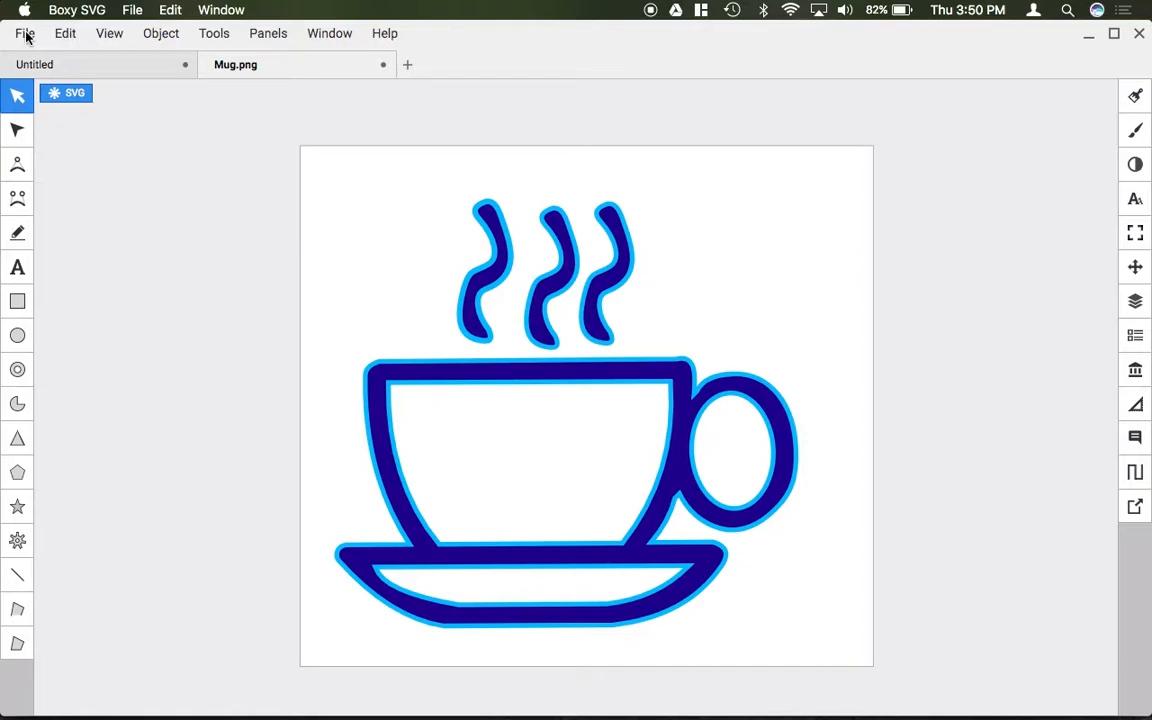
# Open 'TEMPLATE- portrait paper.svg' from Downloads as a new Boxy SVG document
pyautogui.click(25, 33)
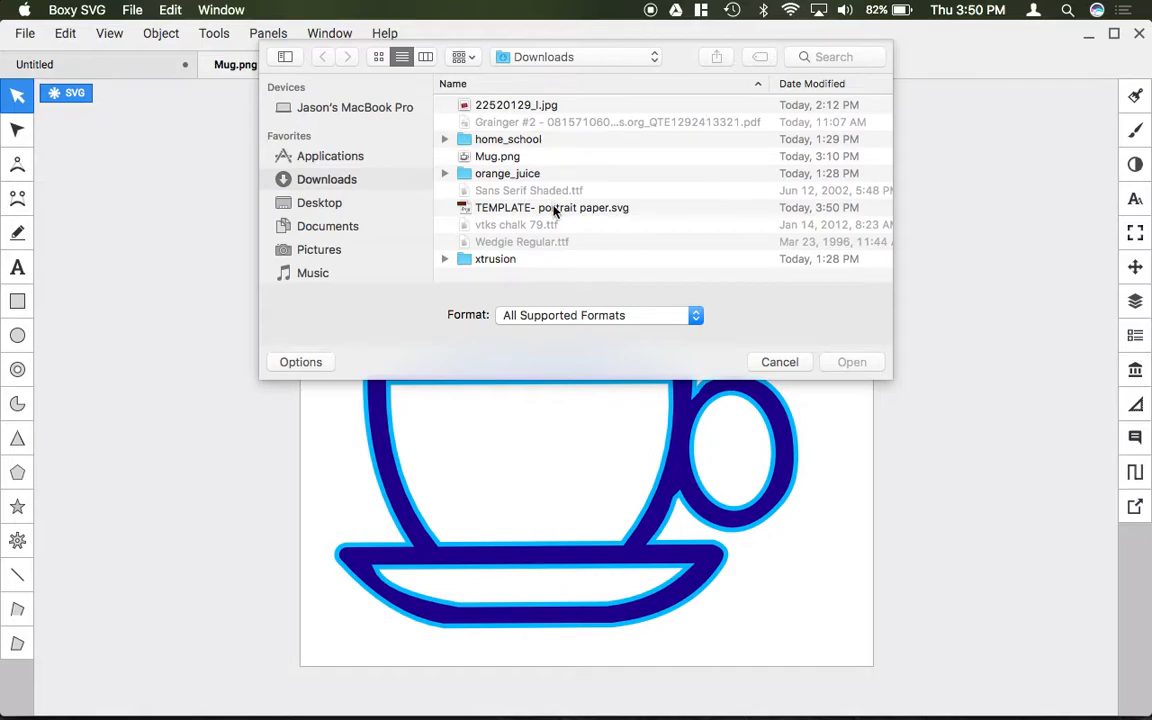
pyautogui.click(851, 362)
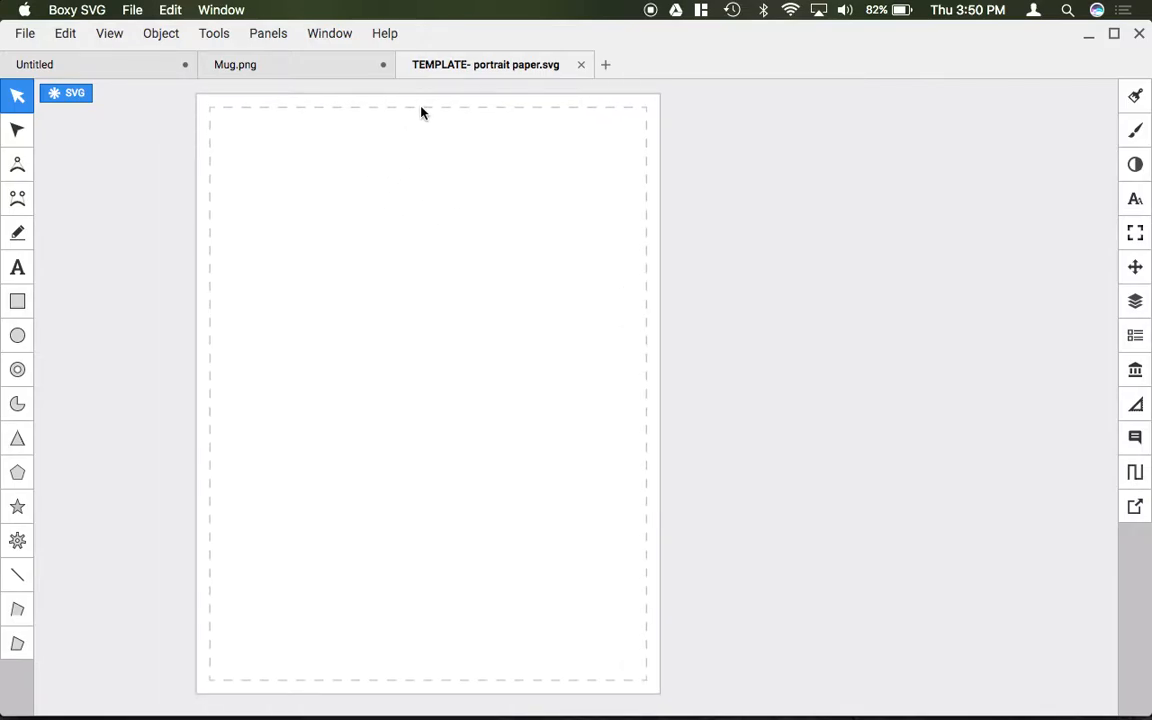
pyautogui.moveTo(300, 112)
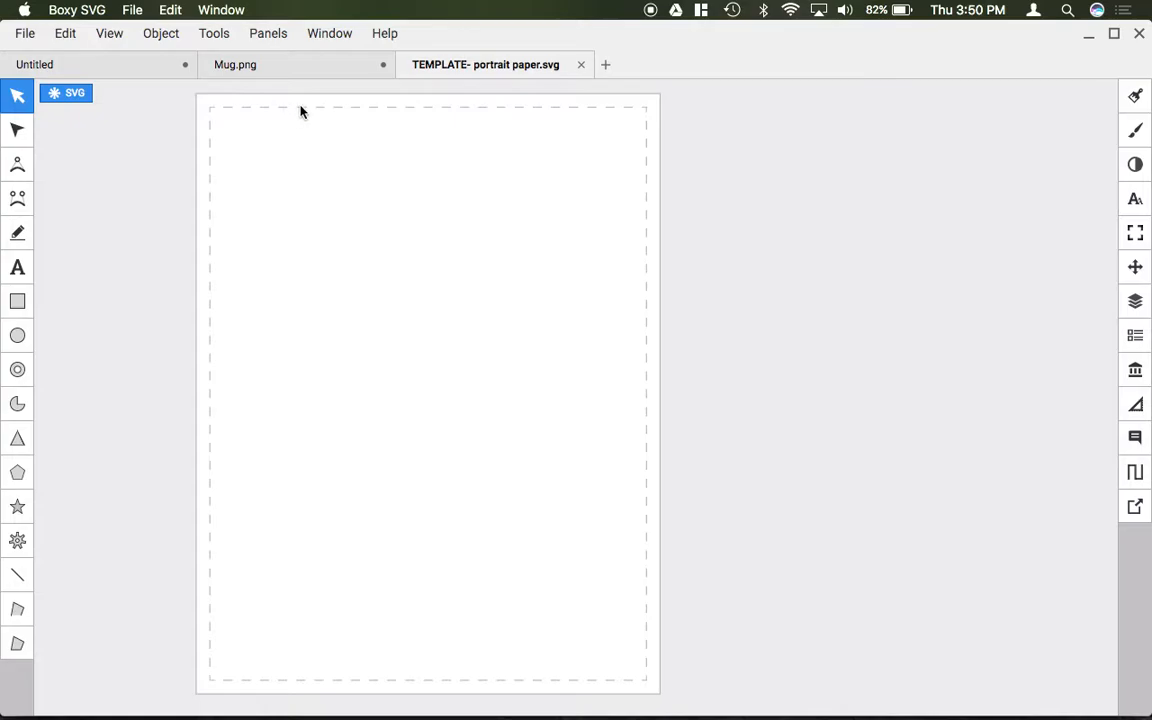
pyautogui.moveTo(208, 143)
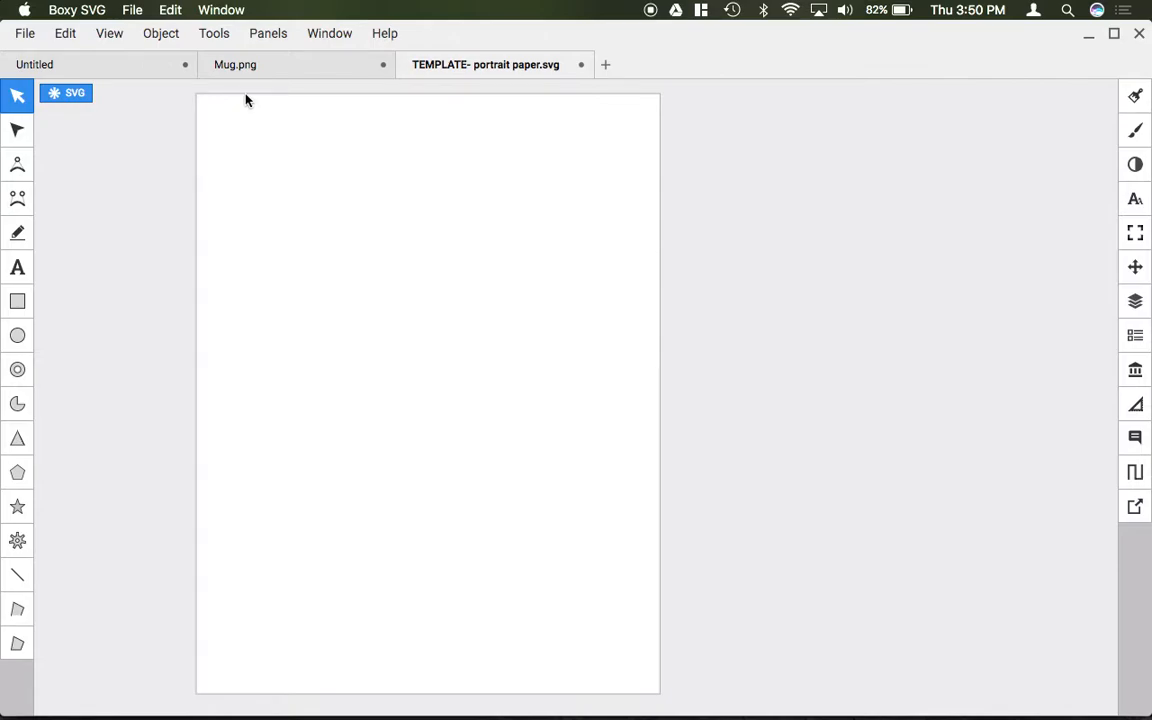
# Copy the whole mug from Mug.png, paste it into the template, and nudge it up-left
pyautogui.click(235, 64)
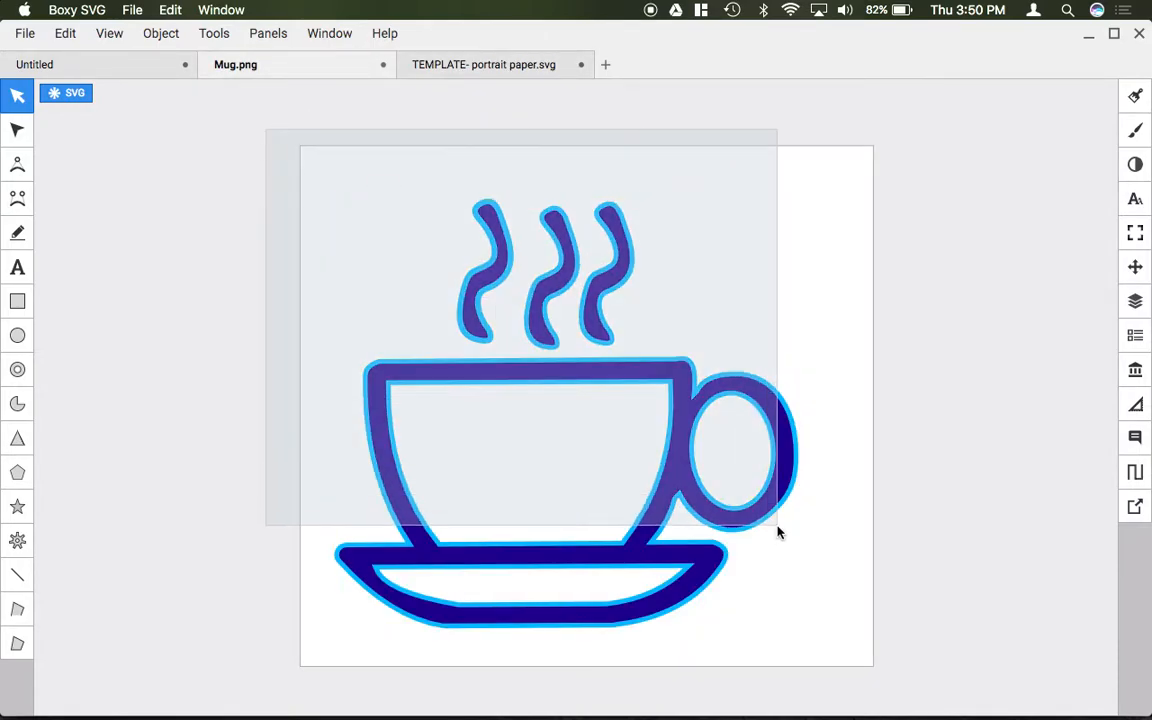
pyautogui.click(580, 450)
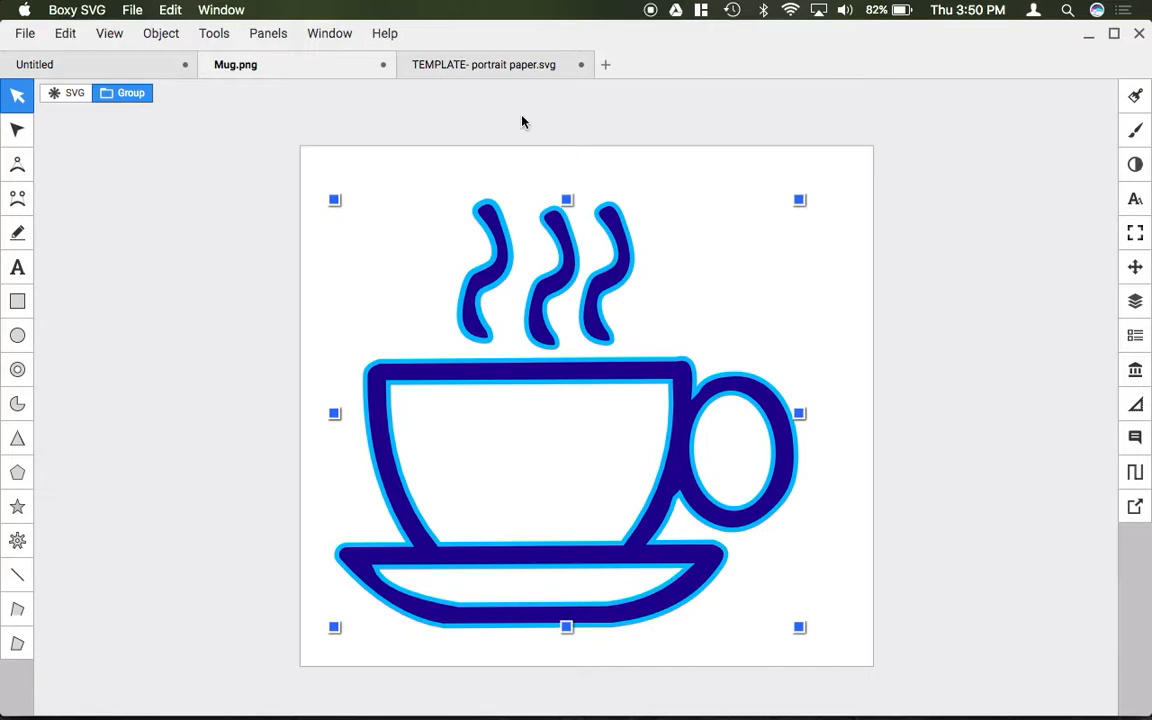
pyautogui.click(484, 64)
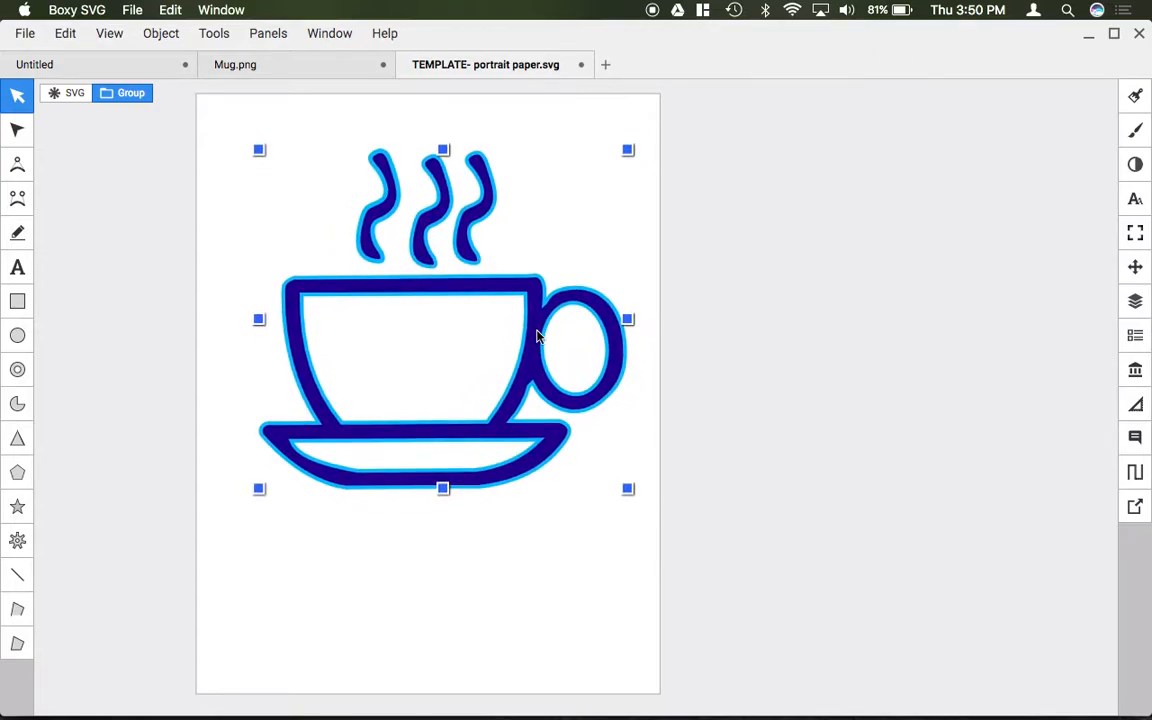
pyautogui.moveTo(538, 335); pyautogui.dragTo(522, 326)
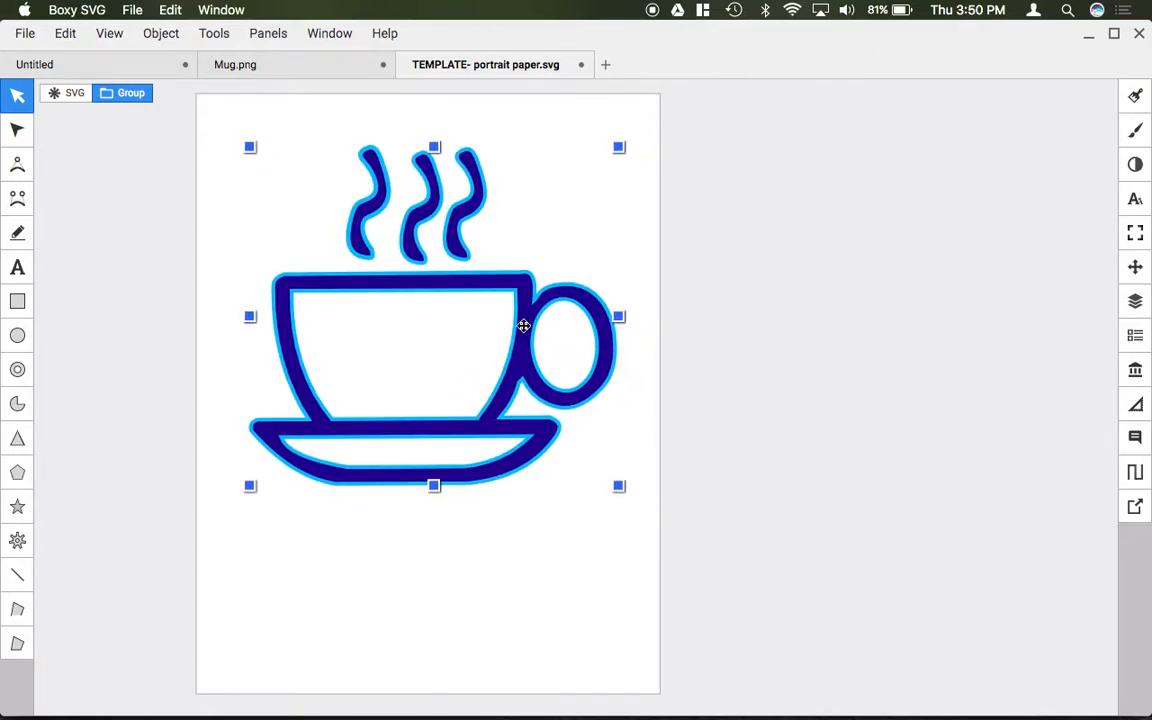